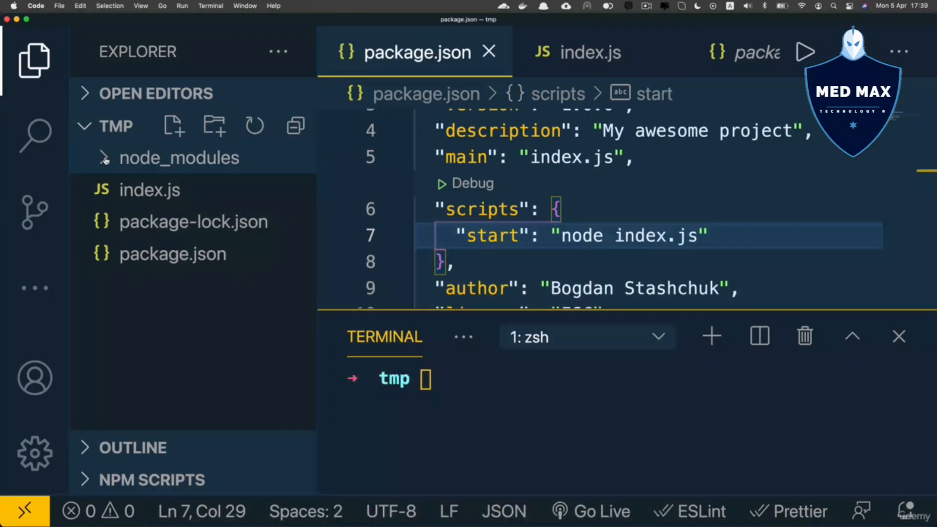
# Hide the terminal and select the express dependency (4.17.1) in package.json.
pyautogui.click(173, 253)
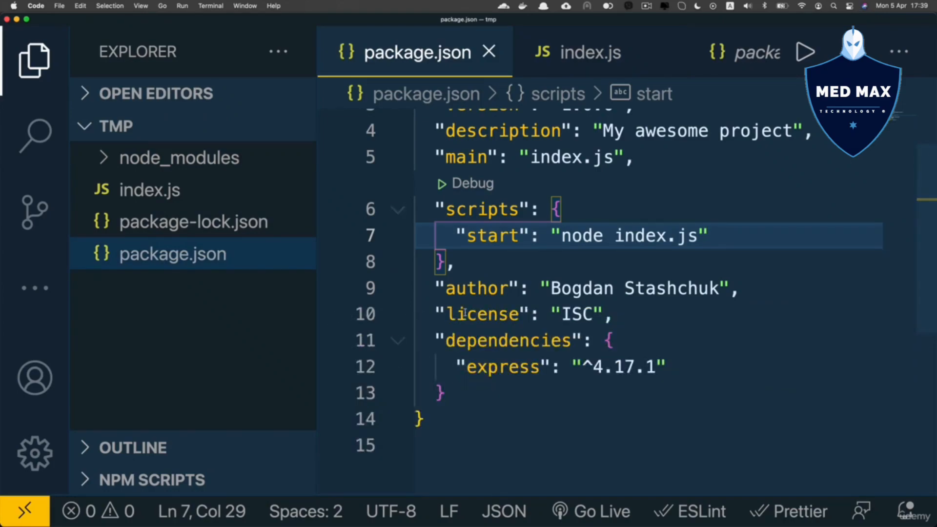
pyautogui.doubleClick(502, 366)
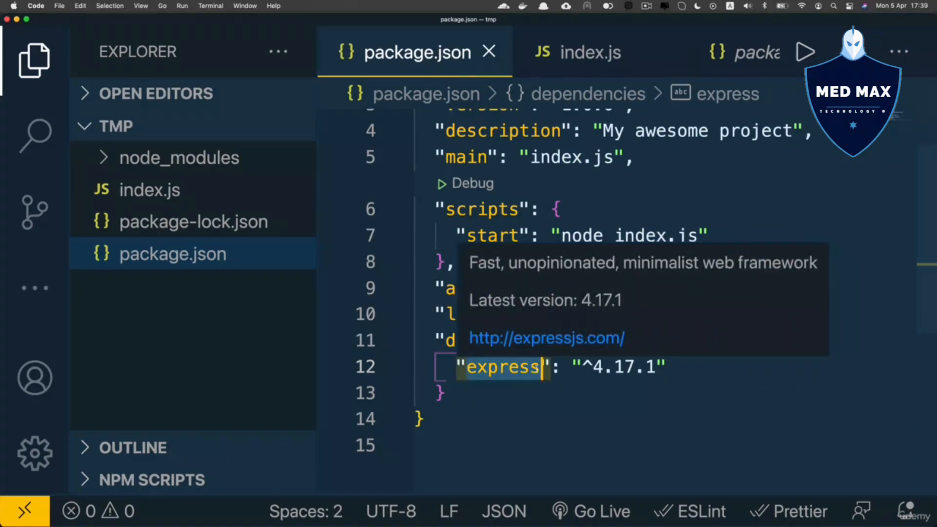
pyautogui.moveTo(497, 348)
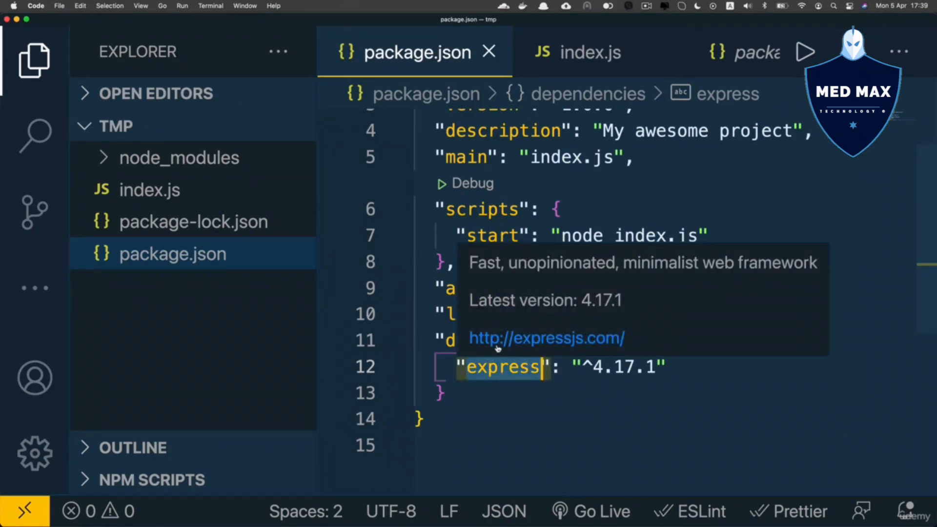
pyautogui.moveTo(194, 222)
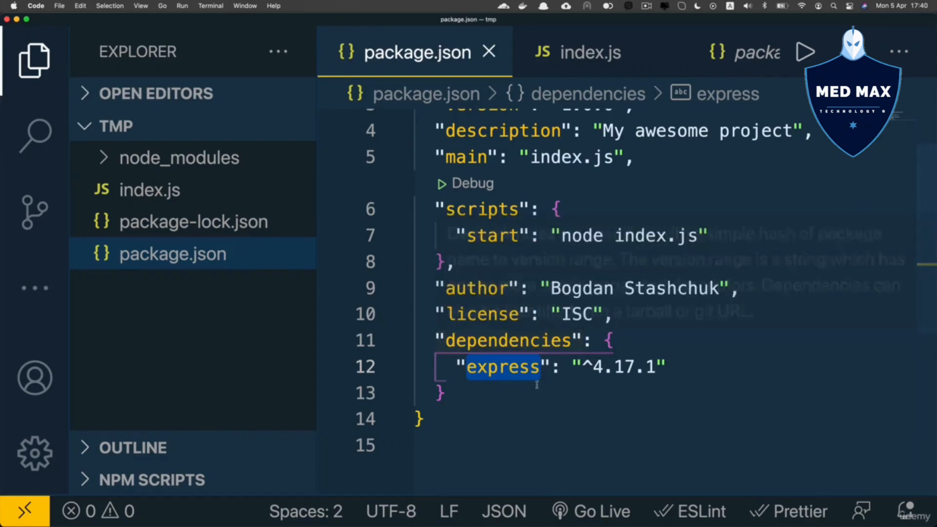
pyautogui.moveTo(503, 367)
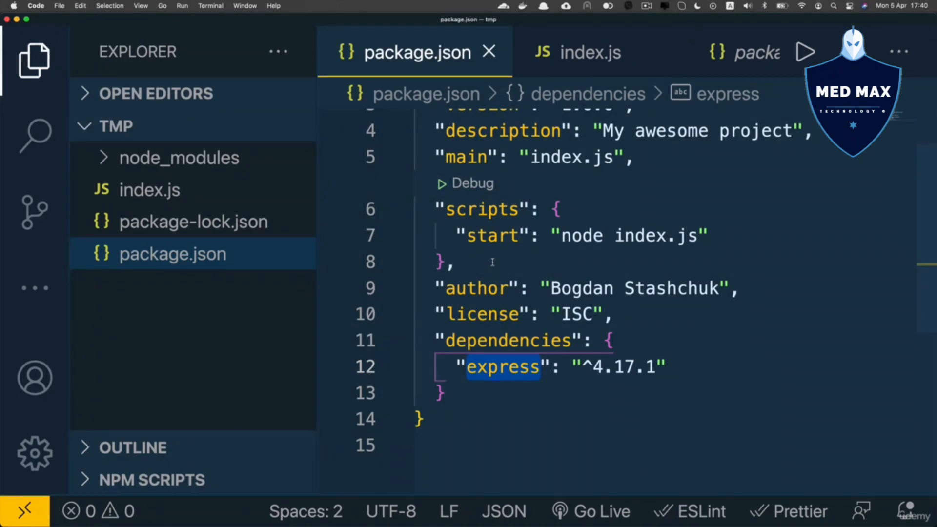
# Run npm install in the terminal to restore node_modules (50 packages, 0 vulnerabilities).
pyautogui.click(179, 157)
pyautogui.write('npm insta')
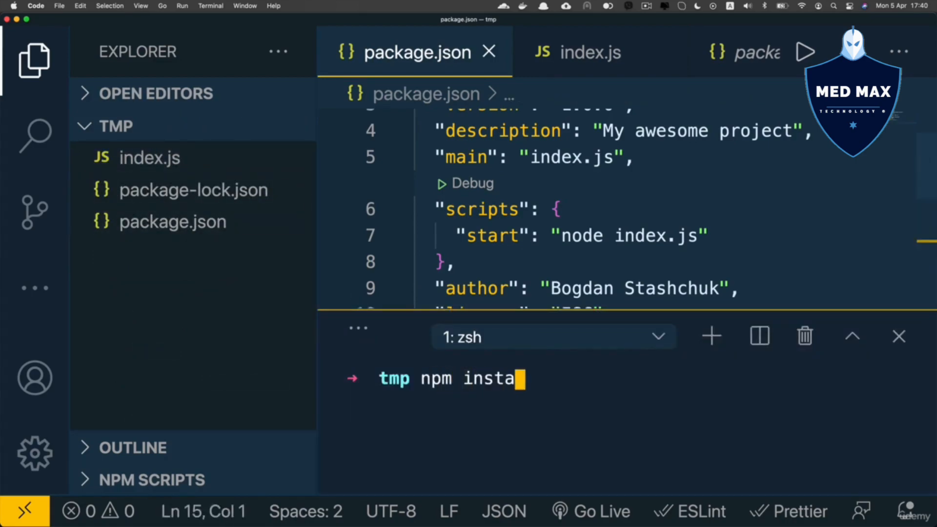
pyautogui.press('Enter')
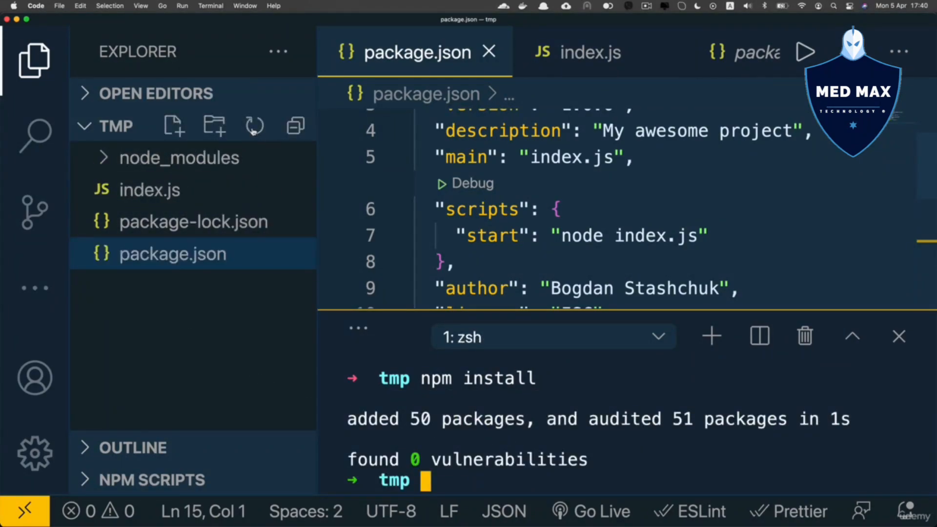
pyautogui.click(179, 158)
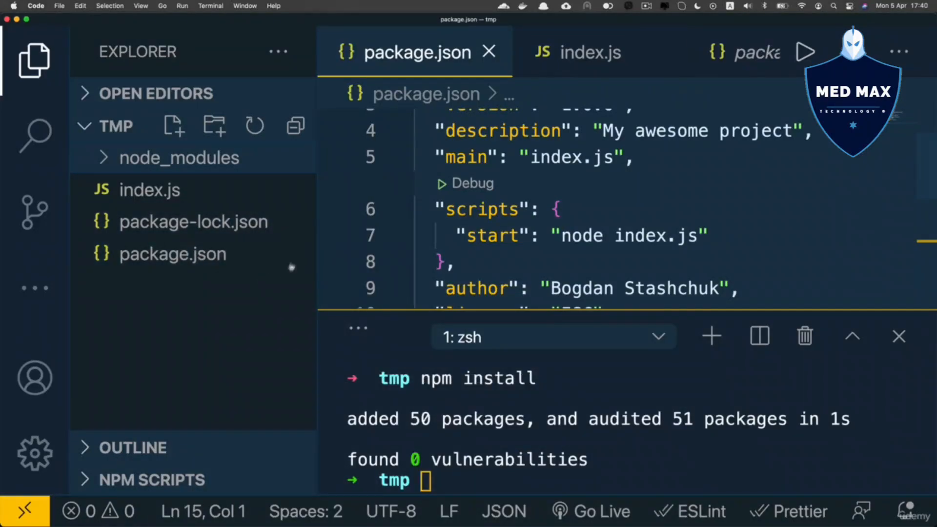
pyautogui.click(173, 253)
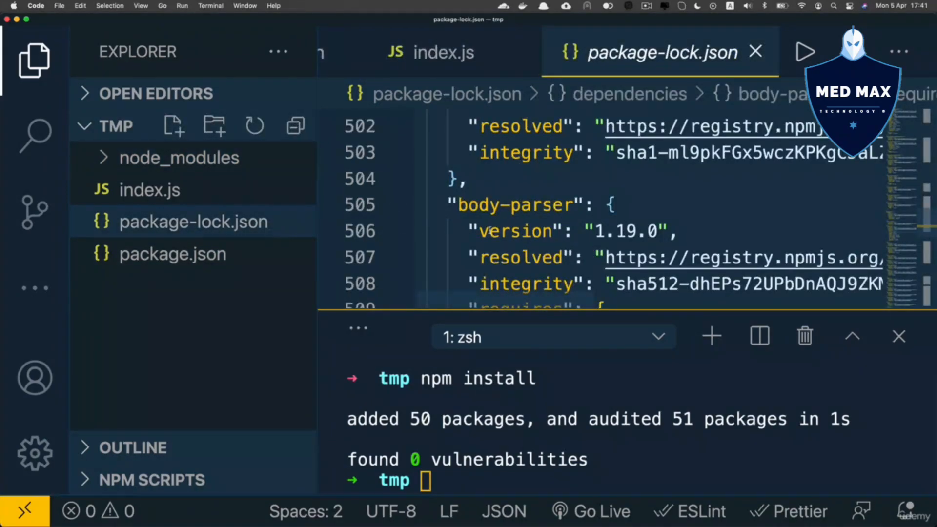
# Select body-parser's version 1.19.0 in package-lock.json and hide the terminal to see its requires.
pyautogui.doubleClick(514, 231)
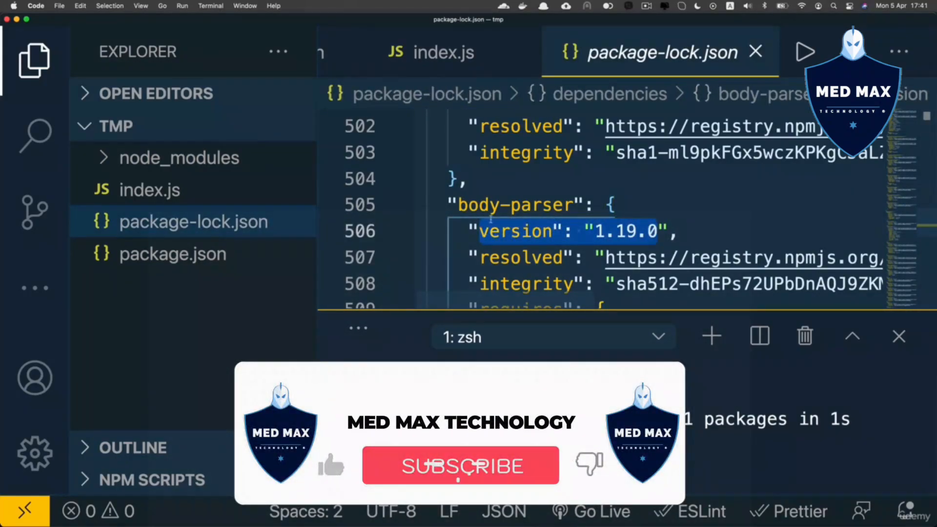
pyautogui.click(460, 466)
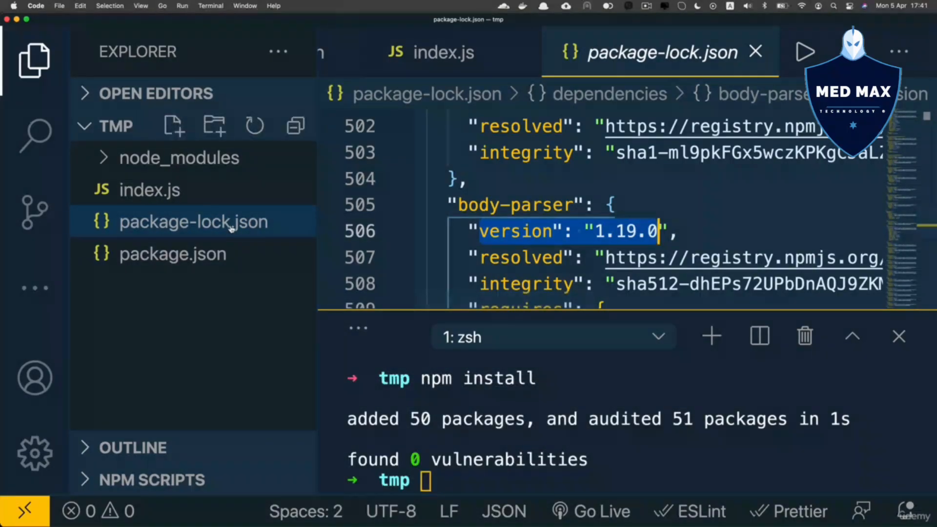
pyautogui.click(172, 254)
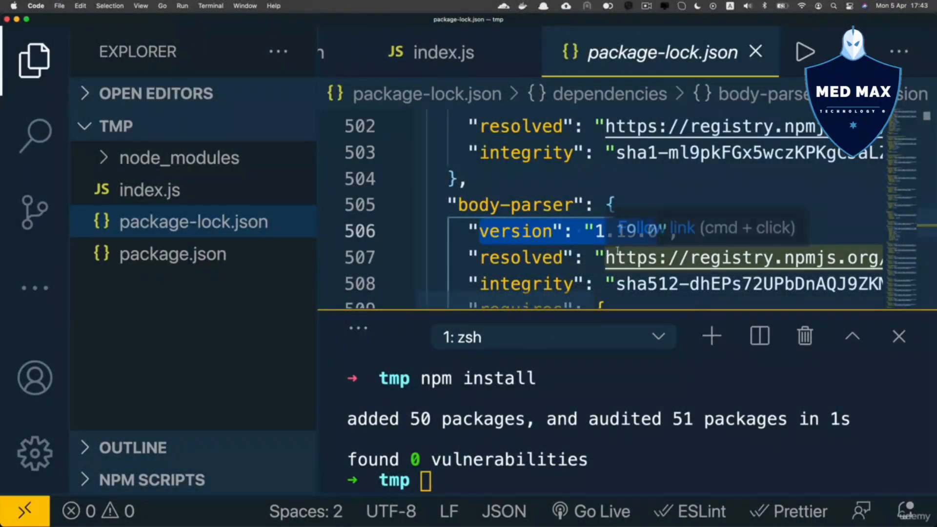
pyautogui.click(173, 254)
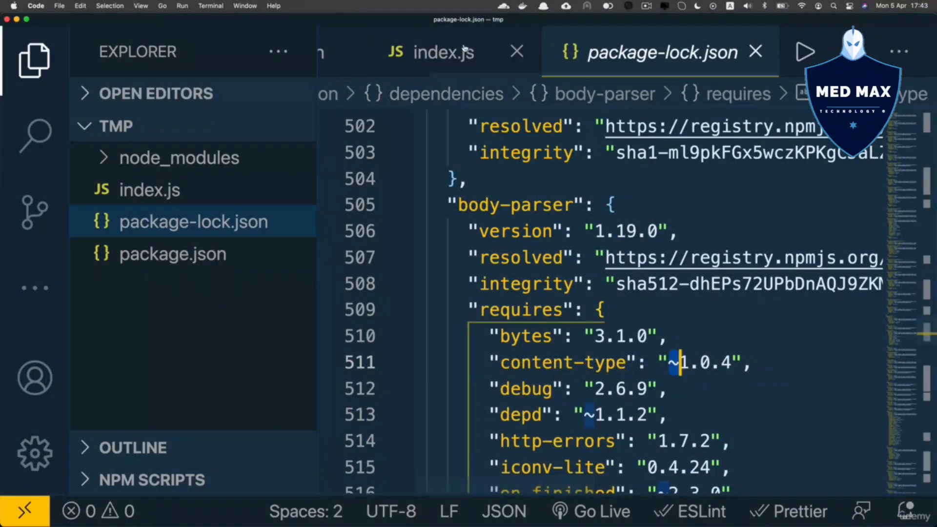
# Close index.js, hide the sidebar, and inspect content-type ~1.0.4 and bytes 3.1.0.
pyautogui.click(515, 52)
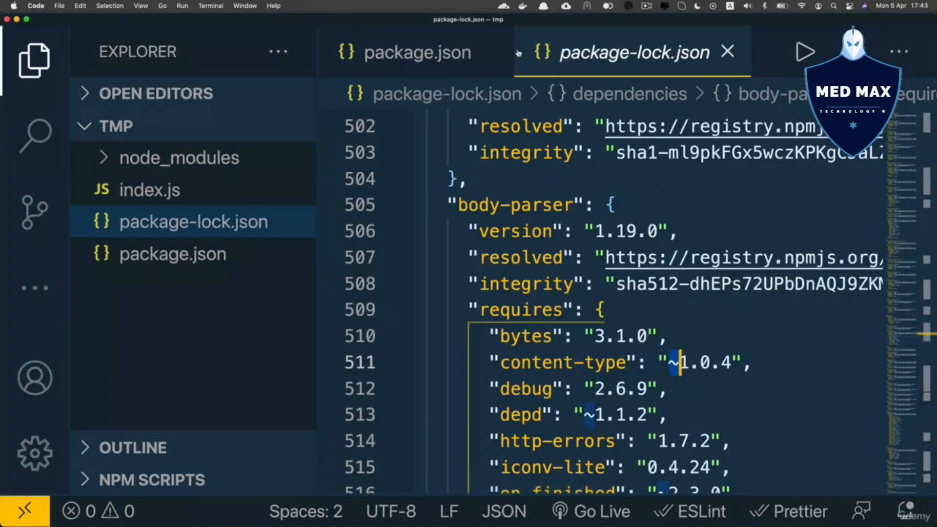
pyautogui.click(34, 60)
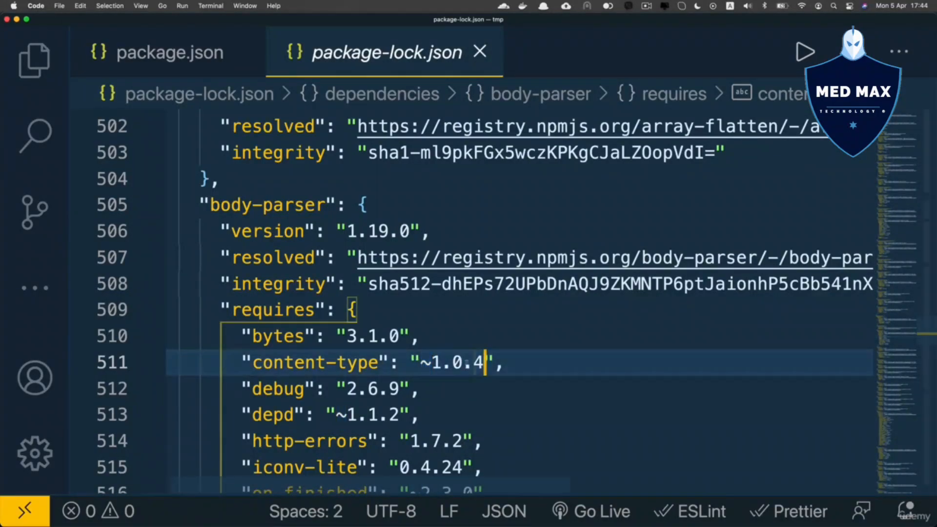
pyautogui.doubleClick(263, 363)
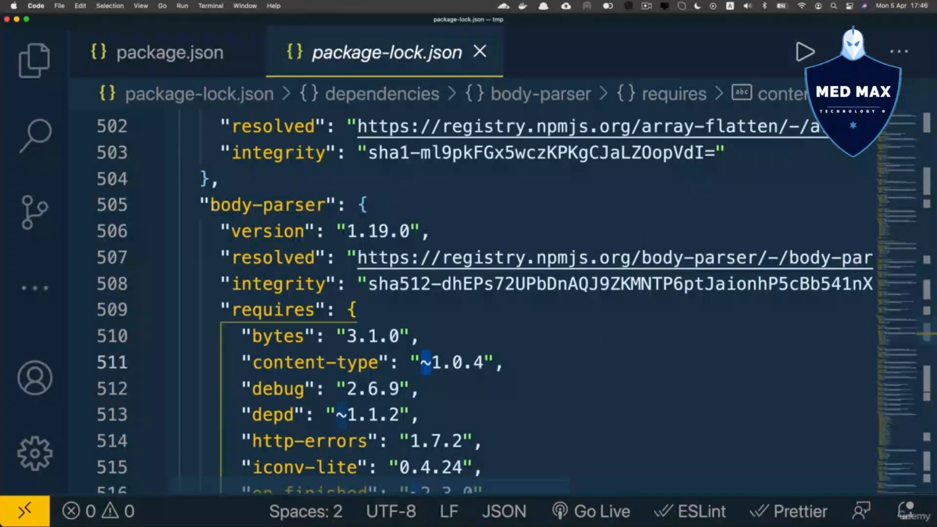
pyautogui.doubleClick(267, 205)
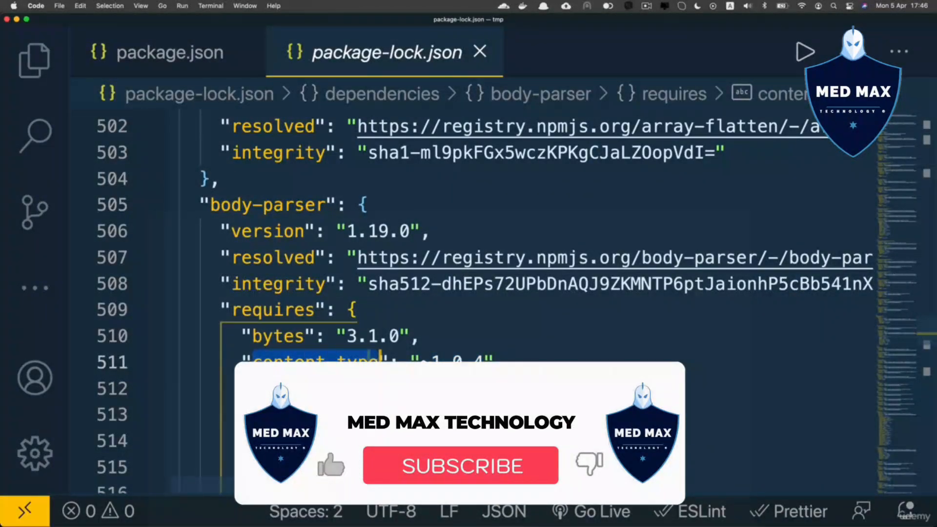
pyautogui.click(461, 466)
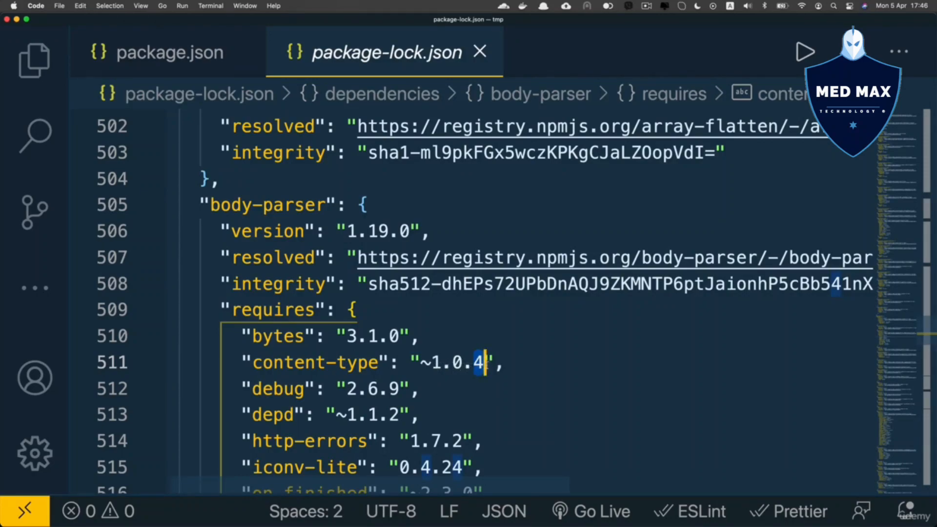
pyautogui.moveTo(246, 221)
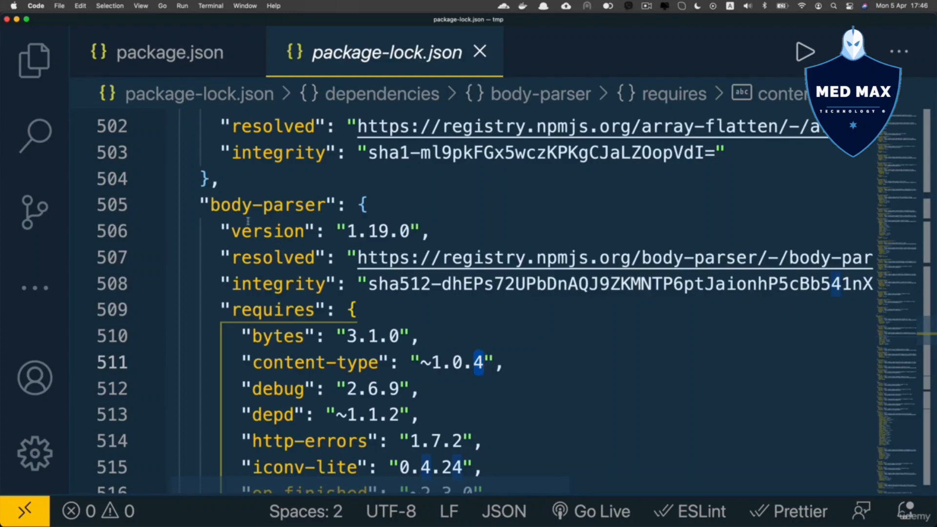
pyautogui.moveTo(317, 220)
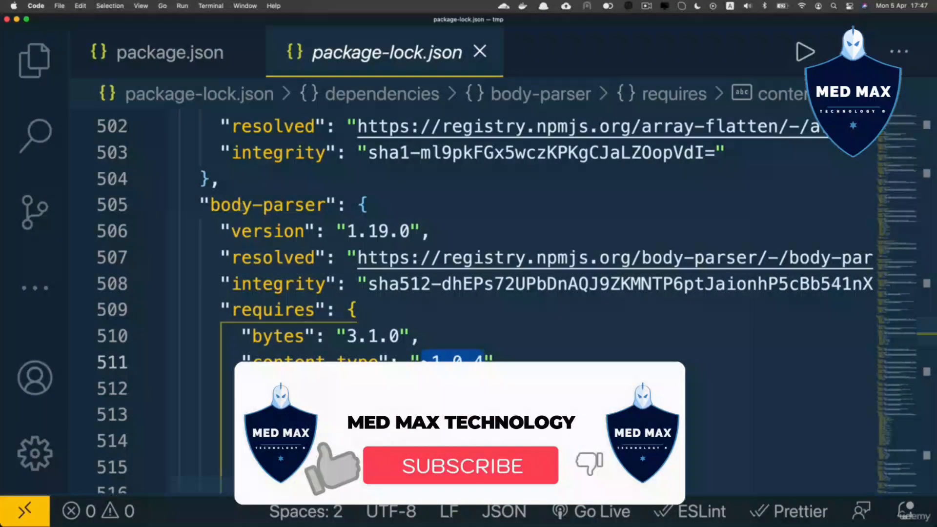
pyautogui.click(460, 466)
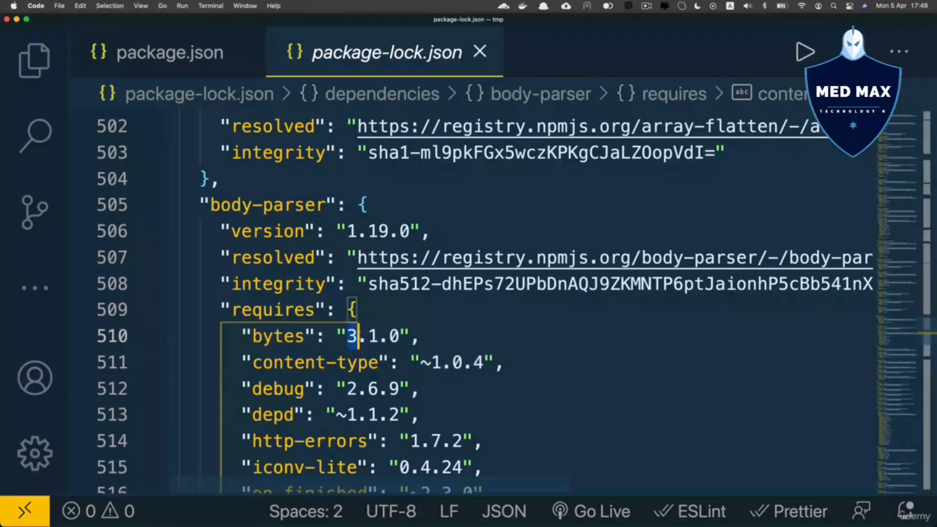
pyautogui.doubleClick(374, 336)
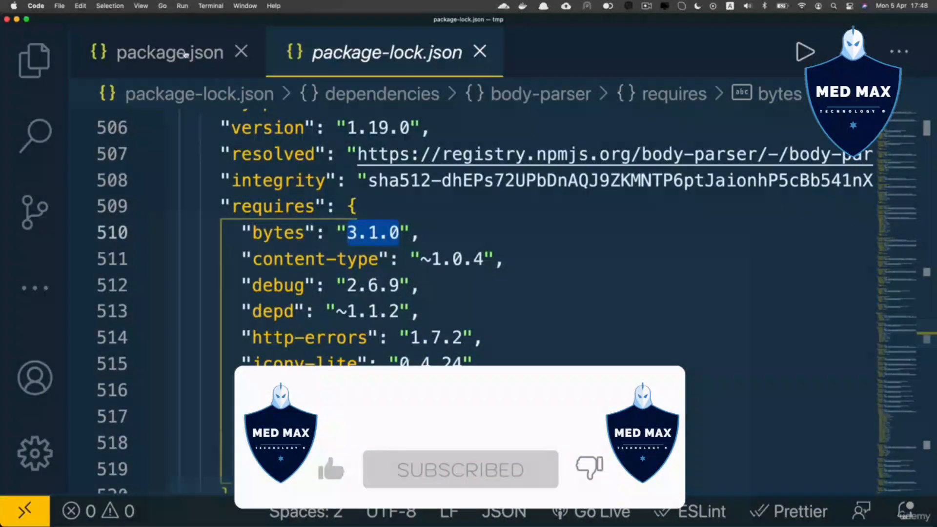
# In package.json, delete the patch digit of express's version, leaving ^4.17. unsaved.
pyautogui.click(169, 52)
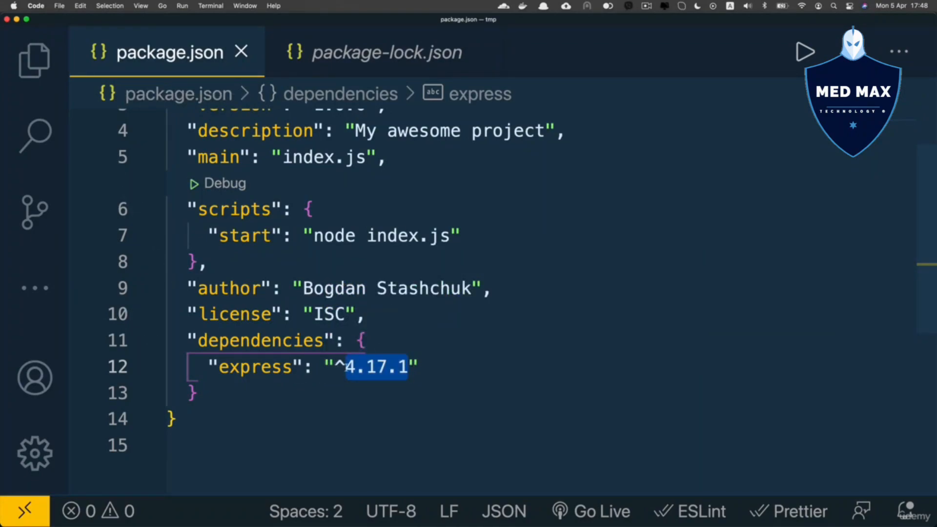
pyautogui.moveTo(255, 367)
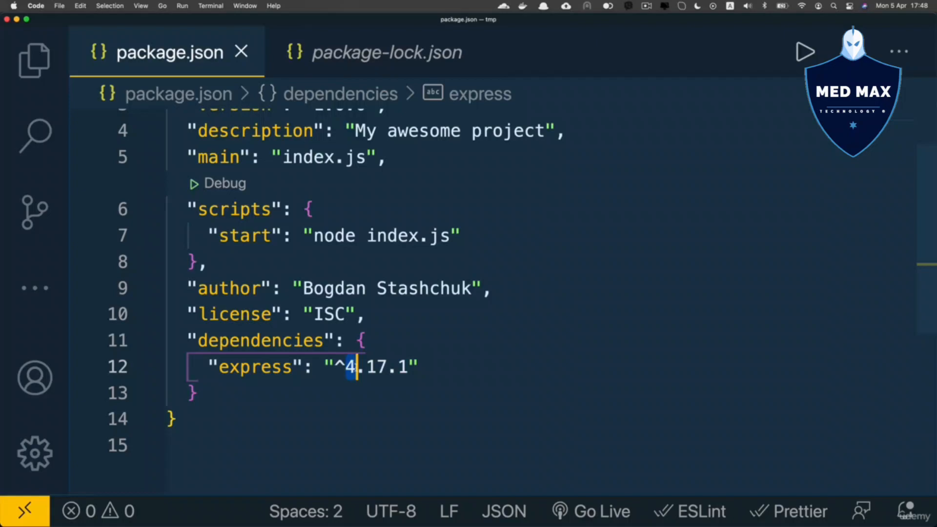
pyautogui.moveTo(370, 367)
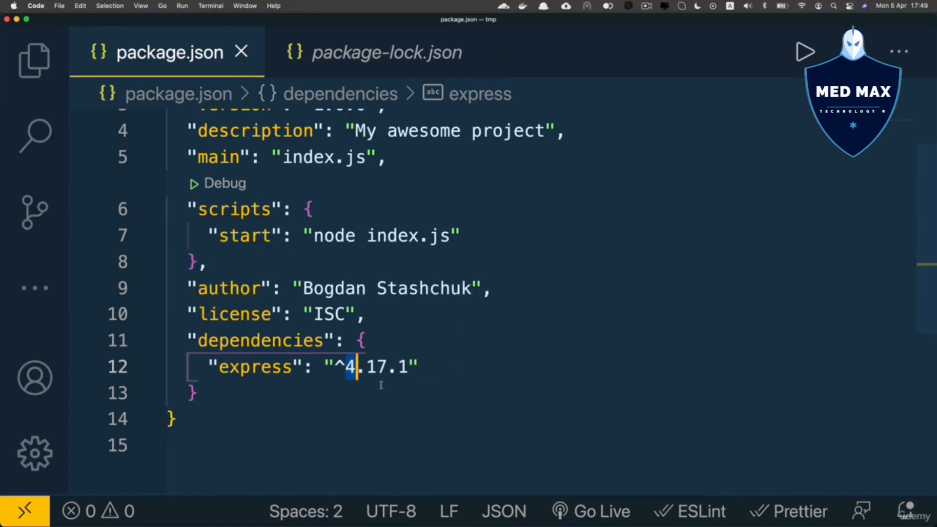
pyautogui.moveTo(371, 367)
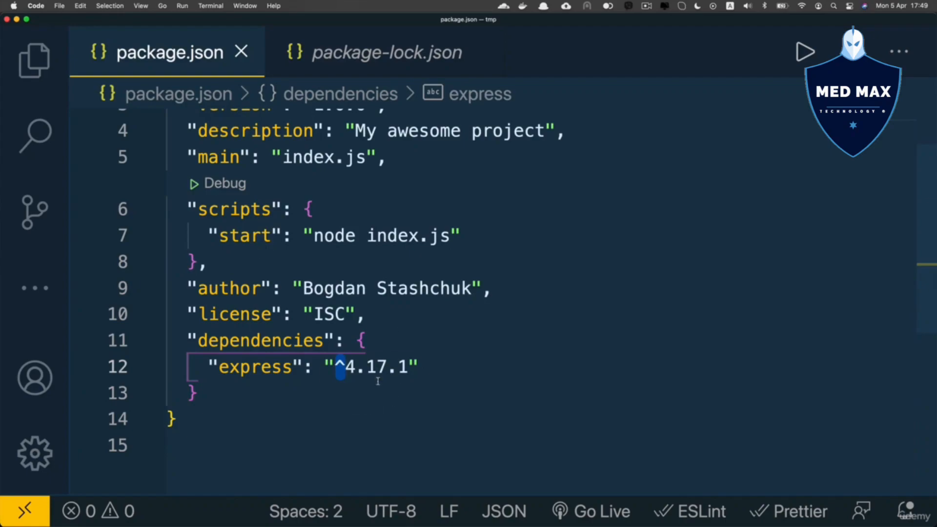
pyautogui.doubleClick(375, 367)
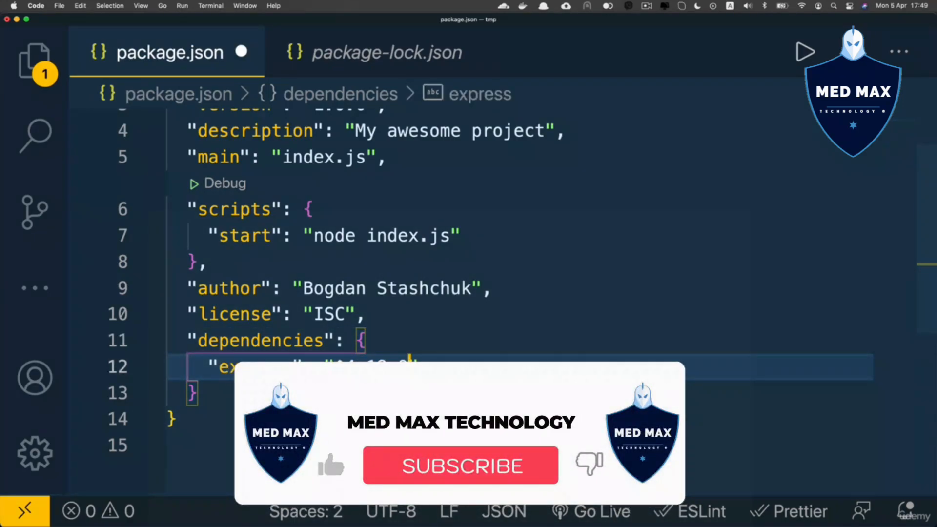
pyautogui.click(461, 467)
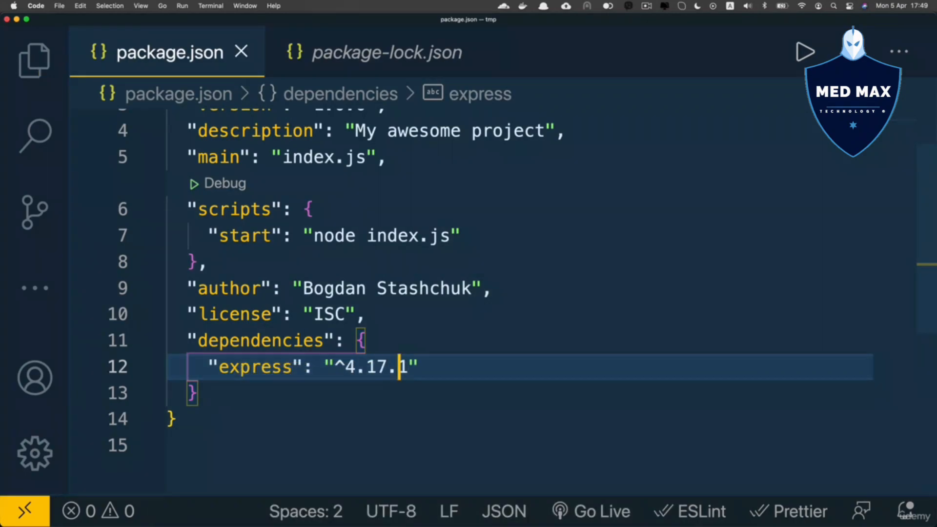
pyautogui.press('Backspace')
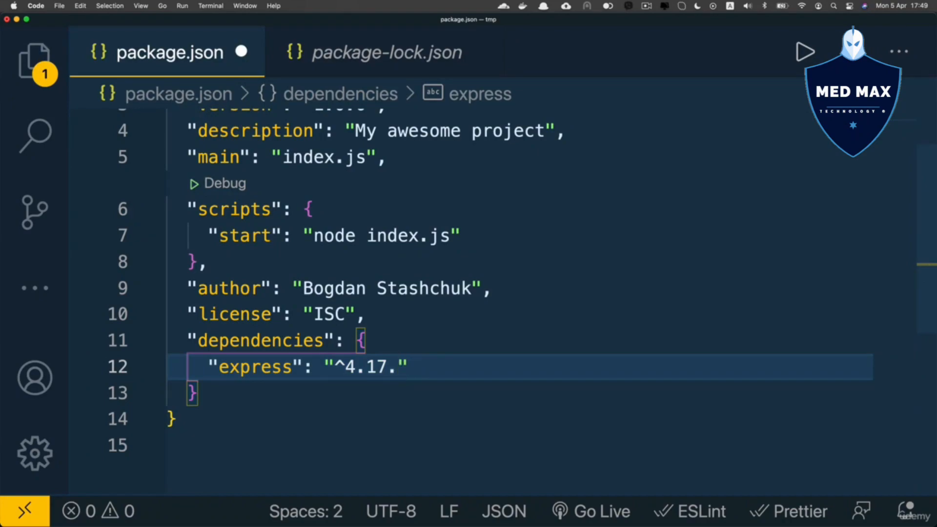